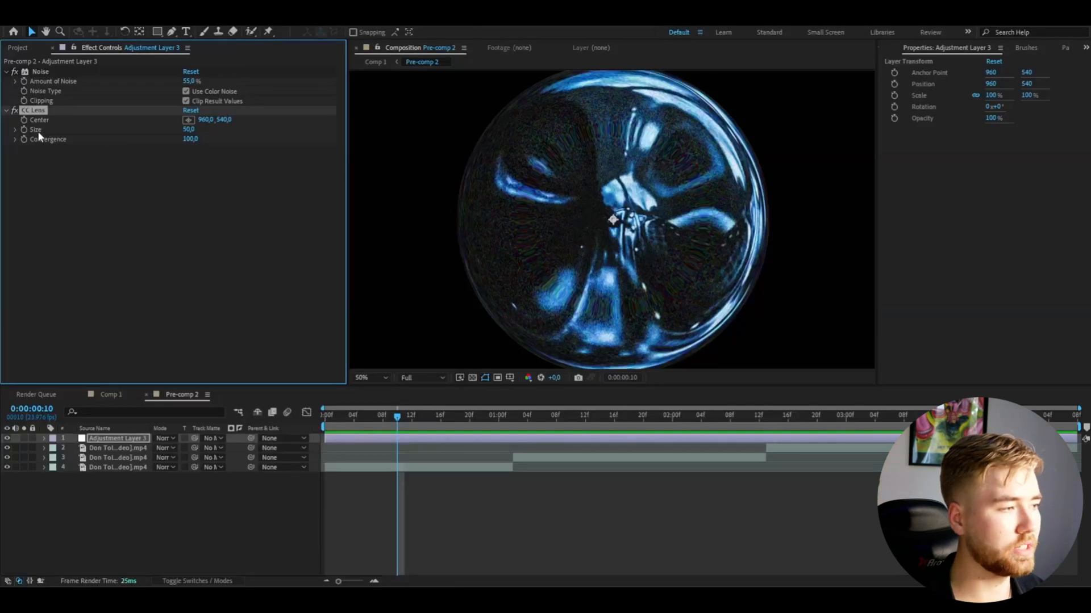
mouse_move(176, 121)
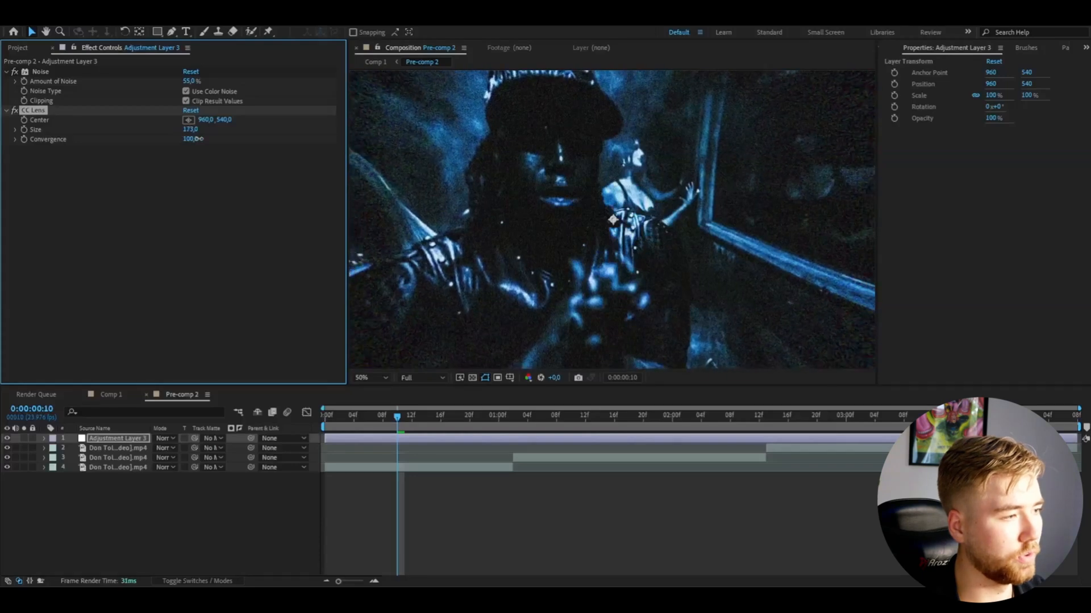
Step: Set the CC Lens Size to 173 so the warp fills the frame
left_click(368, 378)
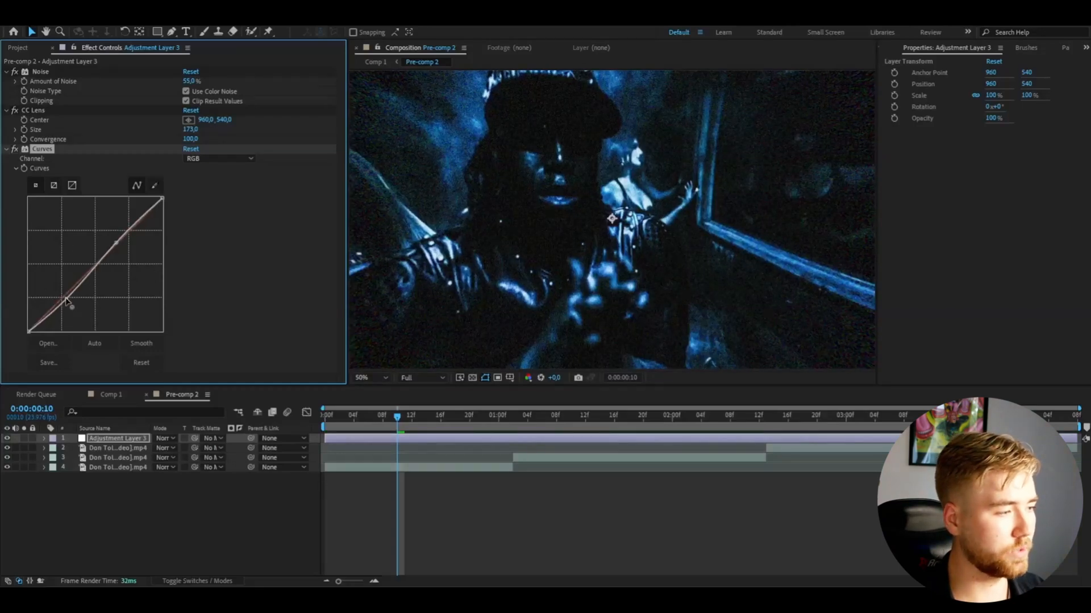
Step: Drag two points on the Curves RGB curve to pull down the shadows
left_click_drag(71, 307, 116, 241)
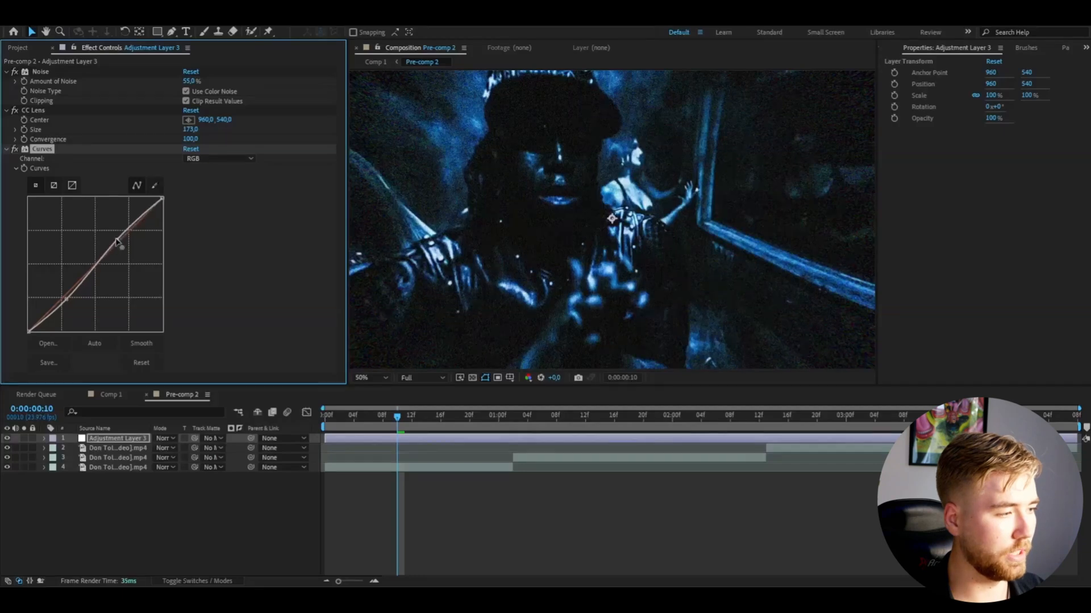
left_click_drag(118, 241, 112, 241)
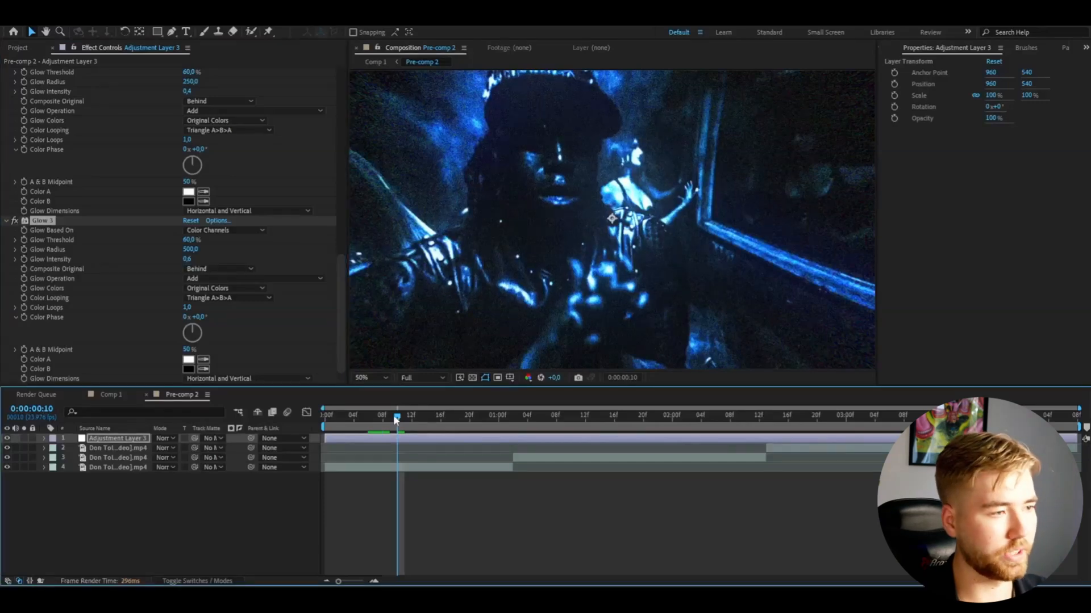
mouse_move(395, 420)
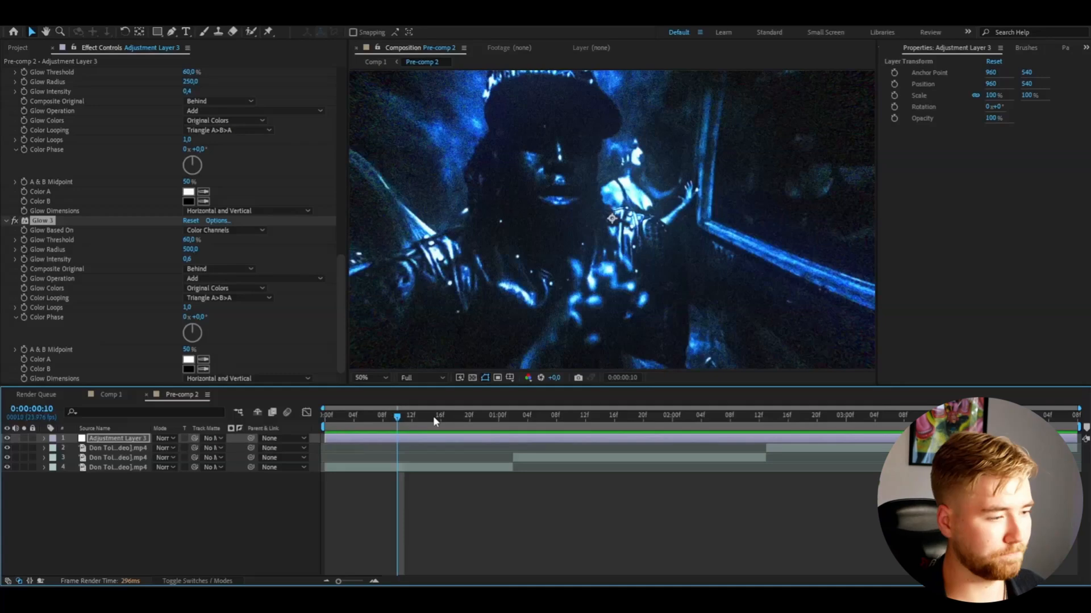
left_click(880, 415)
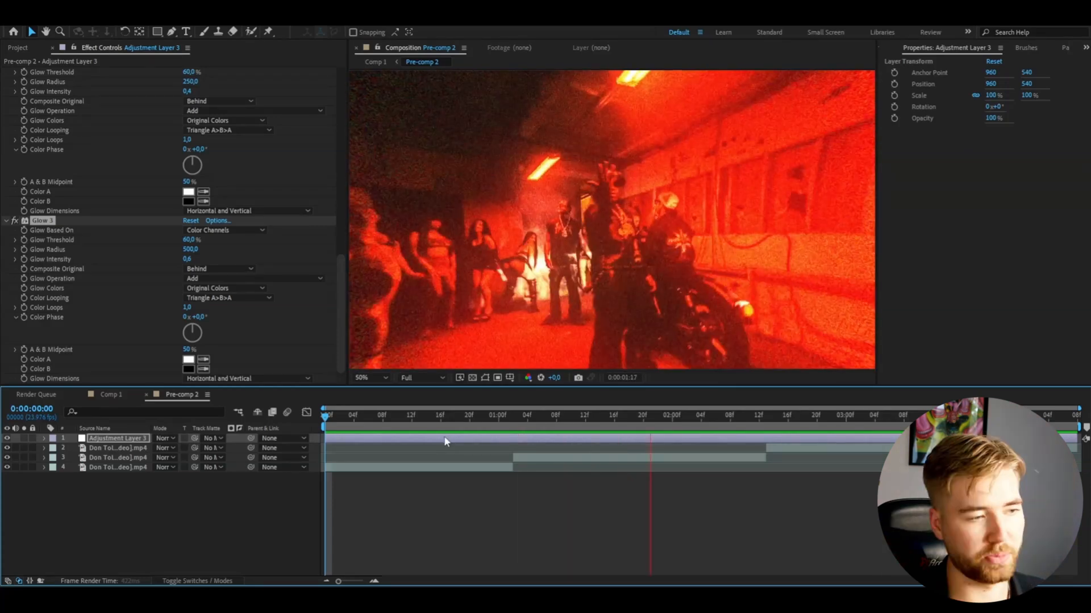
left_click(418, 416)
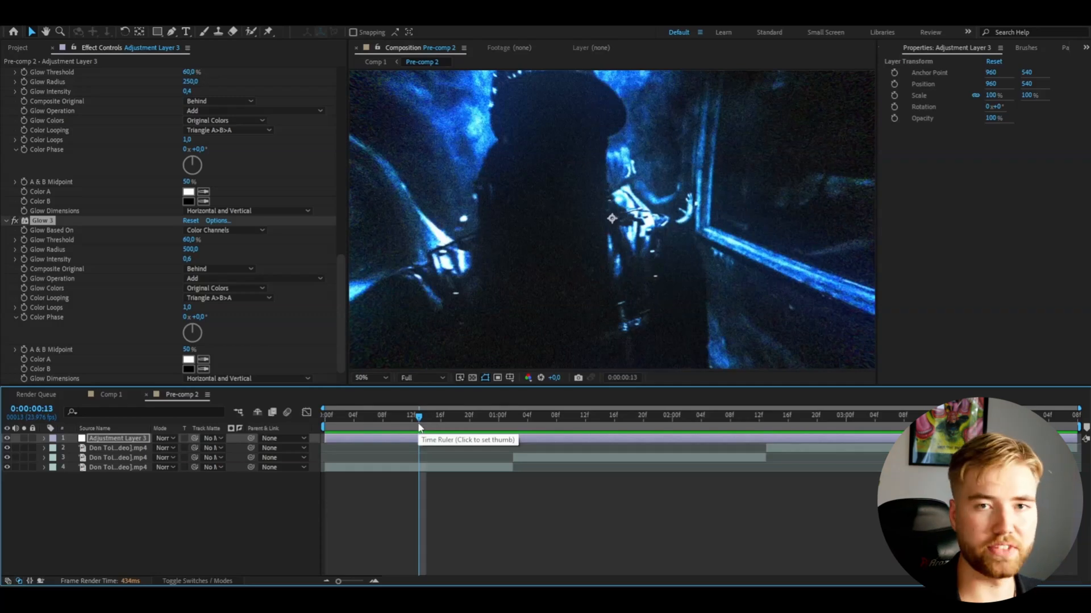
mouse_move(70, 205)
type("warped gr")
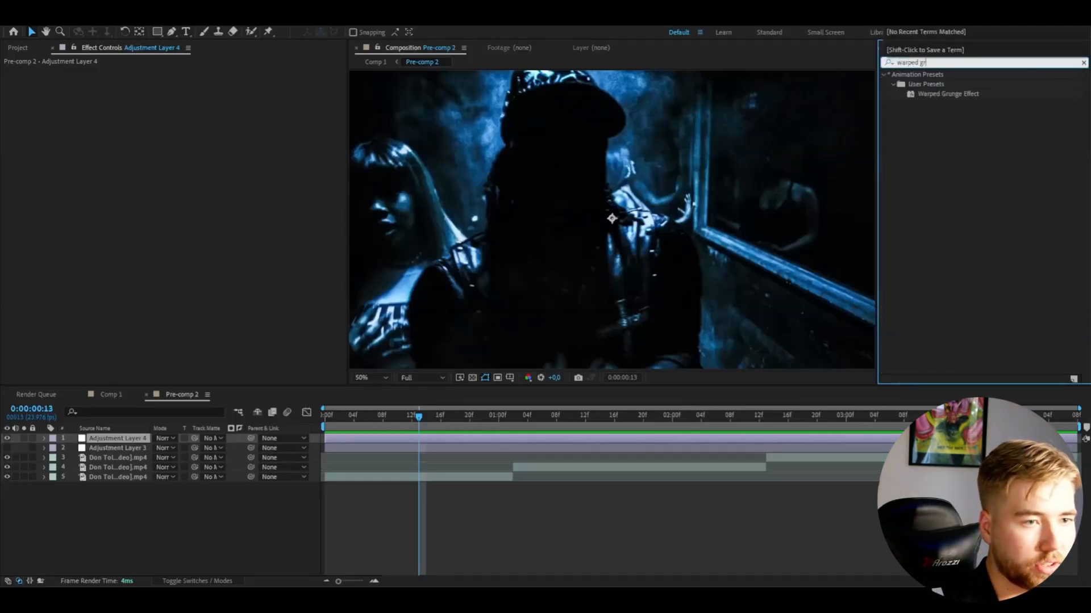
Step: Select the Warped Grunge Effect preset from the search results and apply it to Adjustment Layer 4
left_click(948, 93)
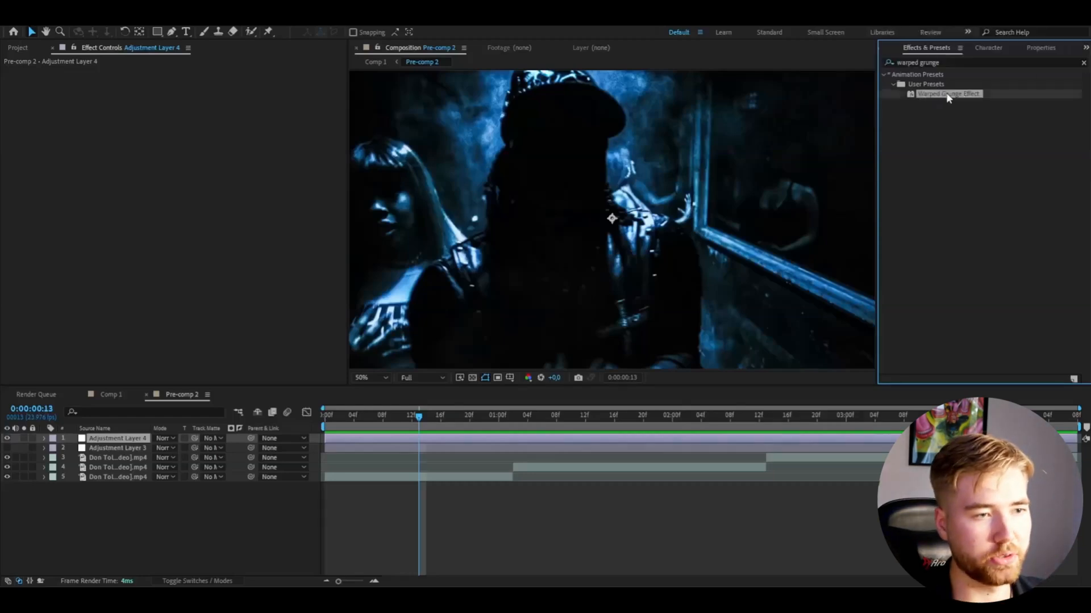
left_click(117, 439)
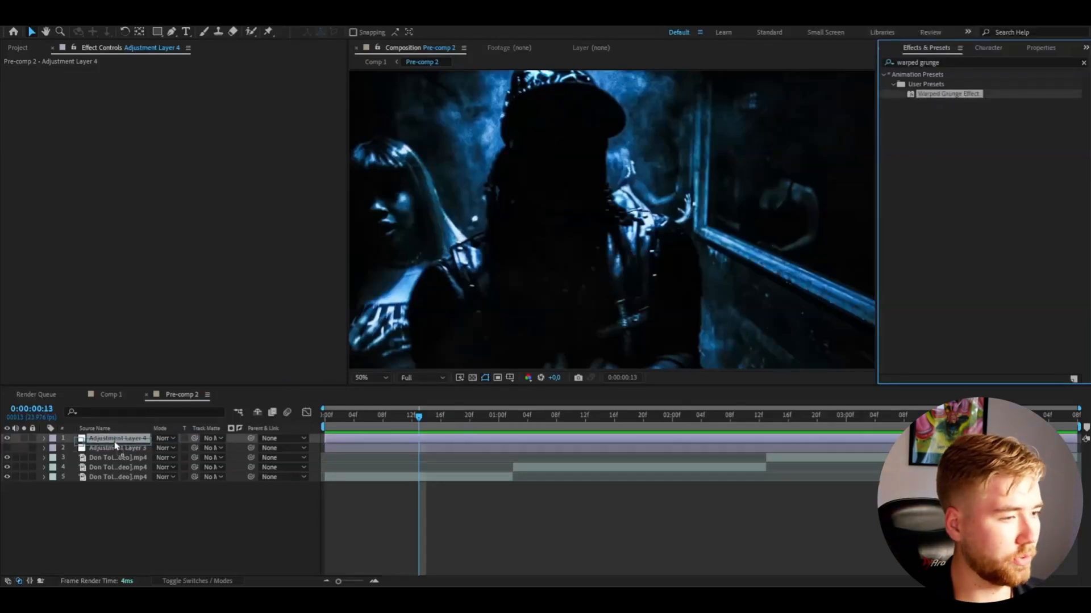